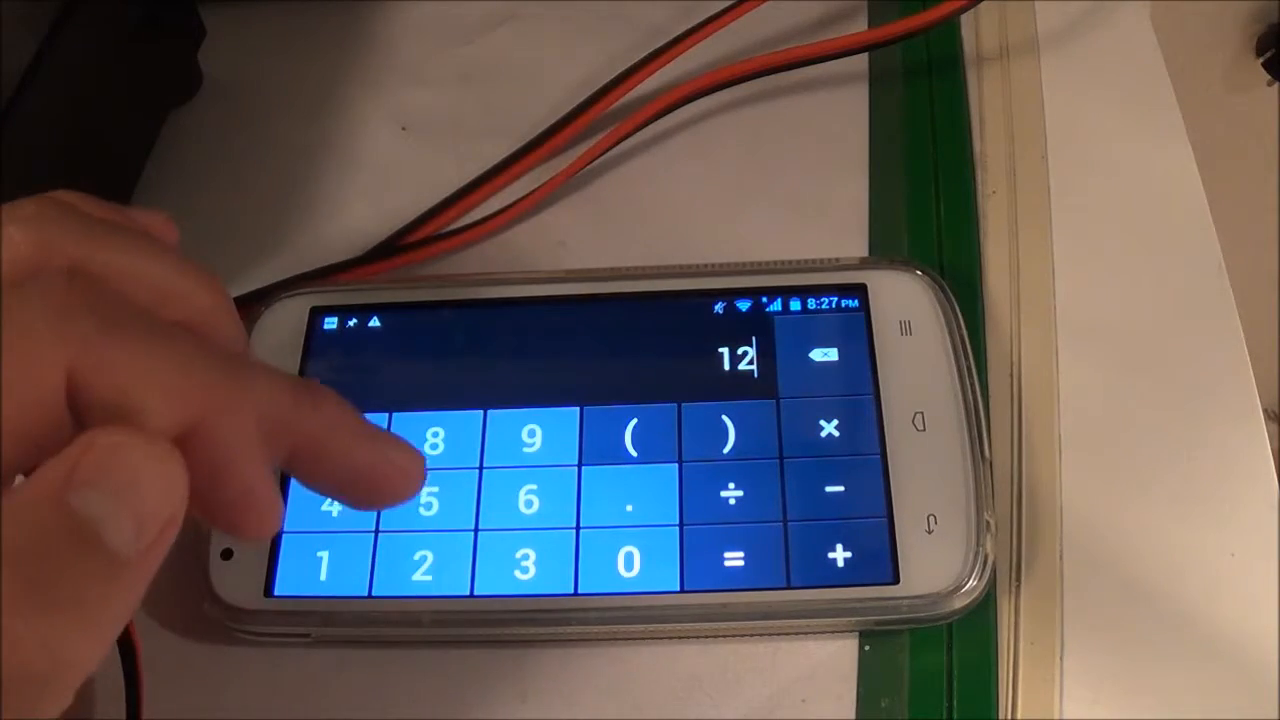
Clear the earlier result and enter 4.242×4.242 for the squared RMS voltage.
click(732, 490)
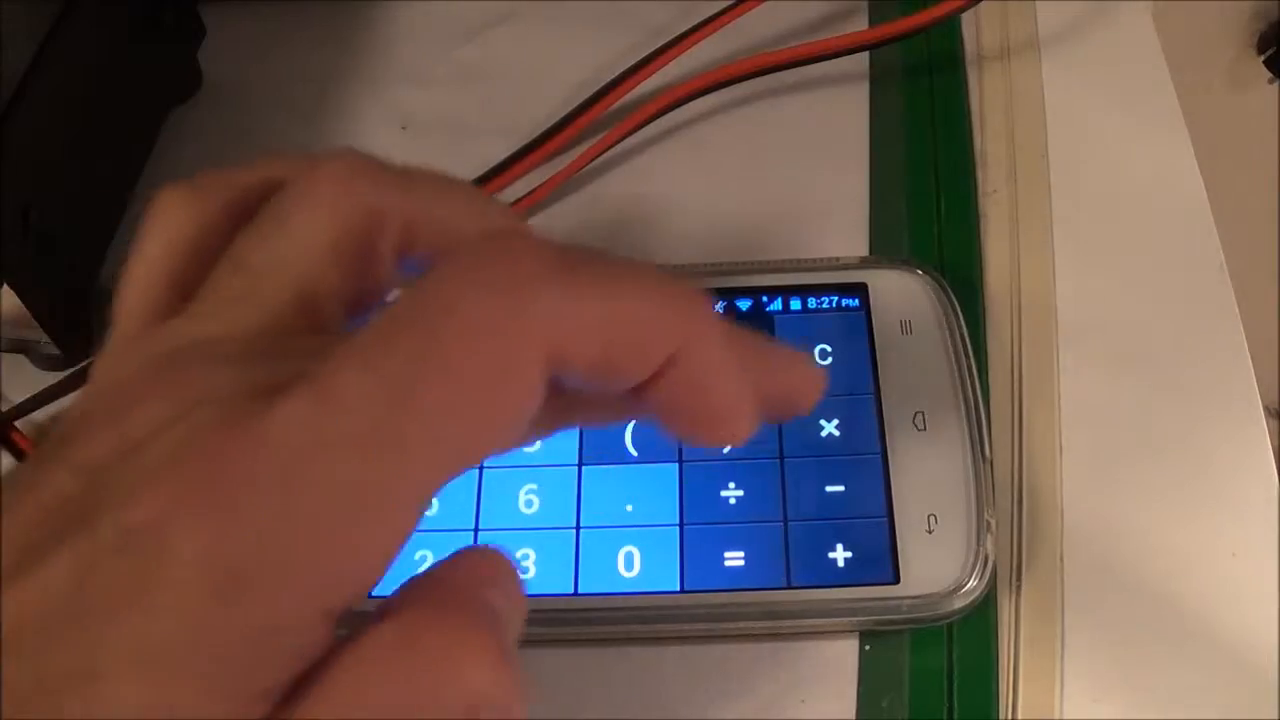
click(830, 428)
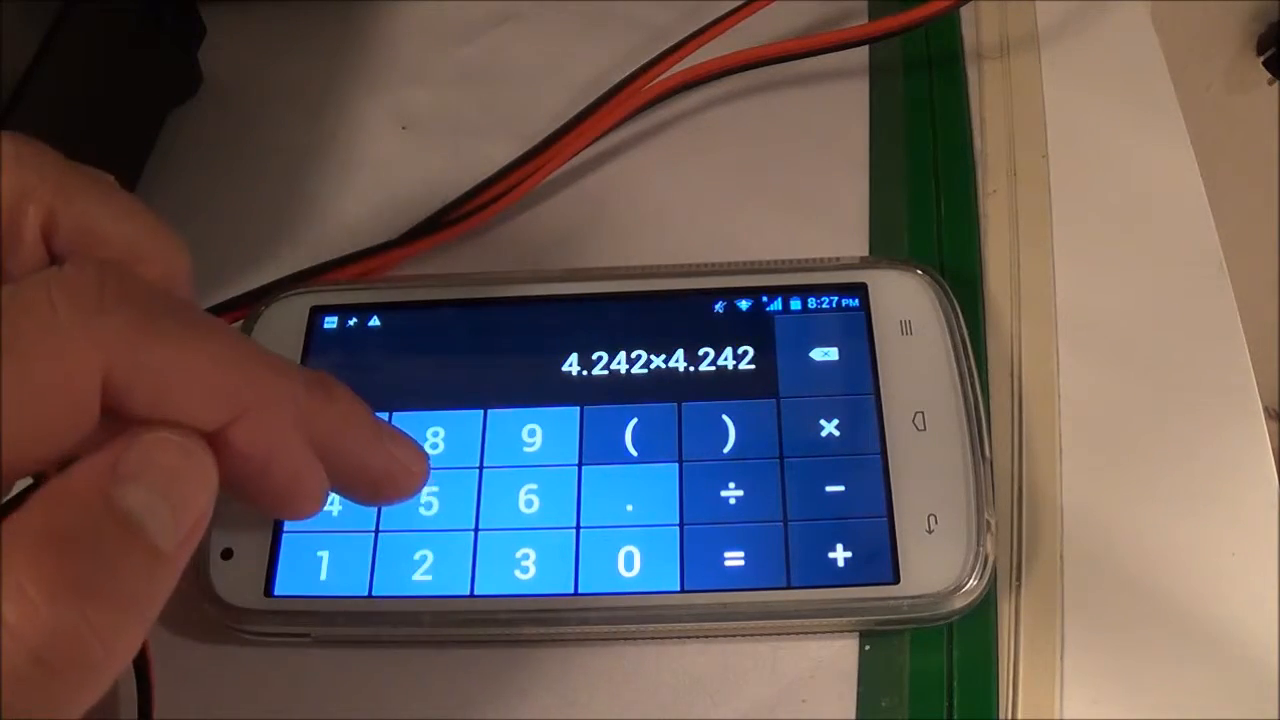
Evaluate 4.242² to 17.994564 and divide it by the 8-ohm load.
click(732, 556)
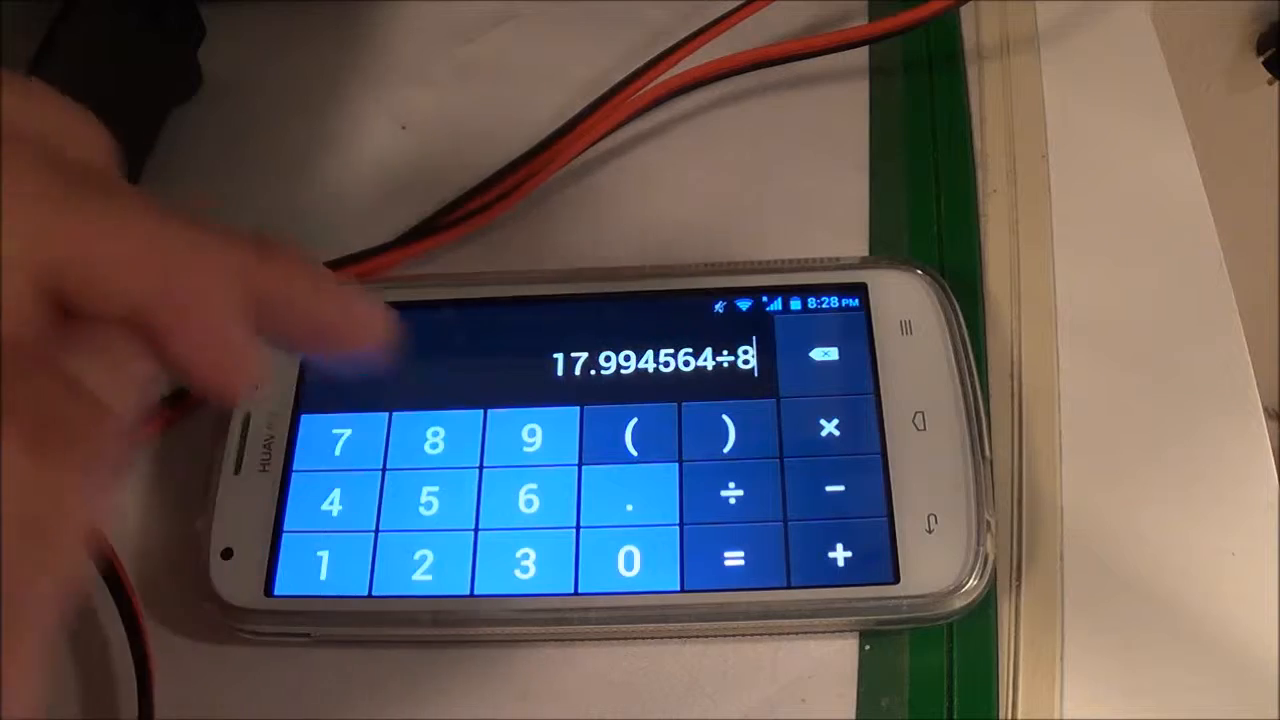
click(732, 560)
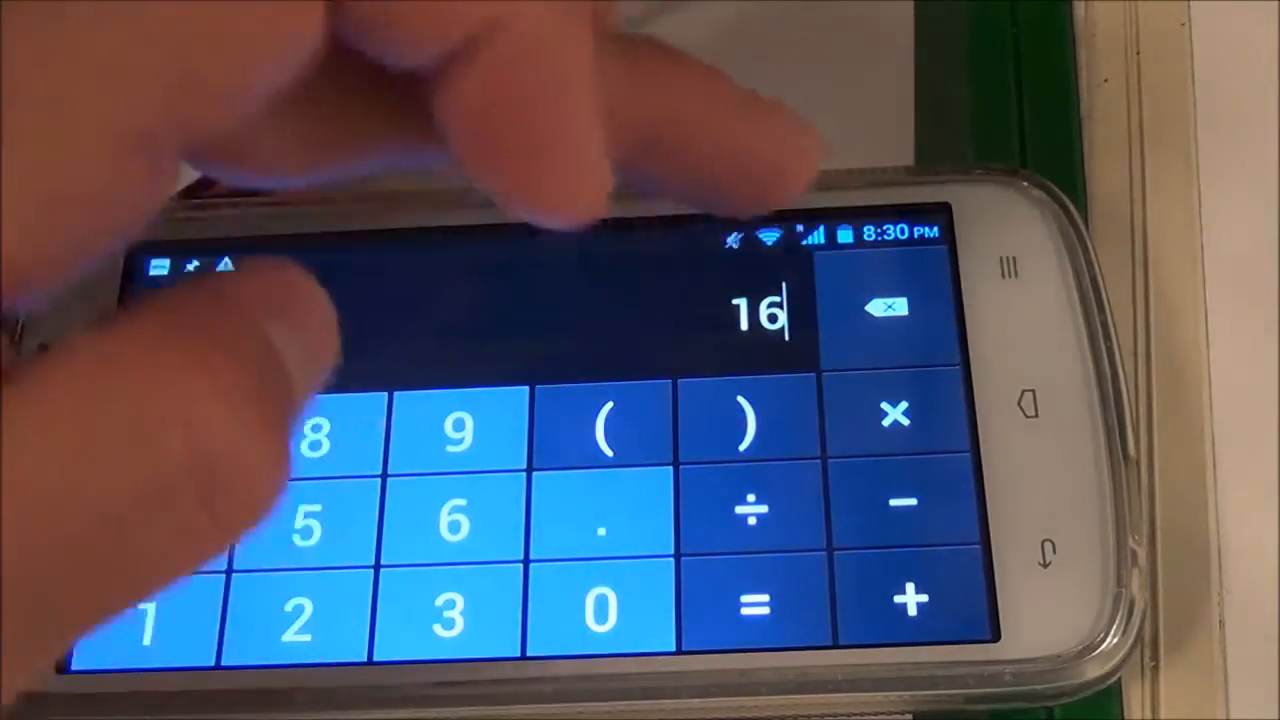
Get 16÷2=8 and multiply by .707 for the one-channel RMS voltage 5.656.
click(750, 510)
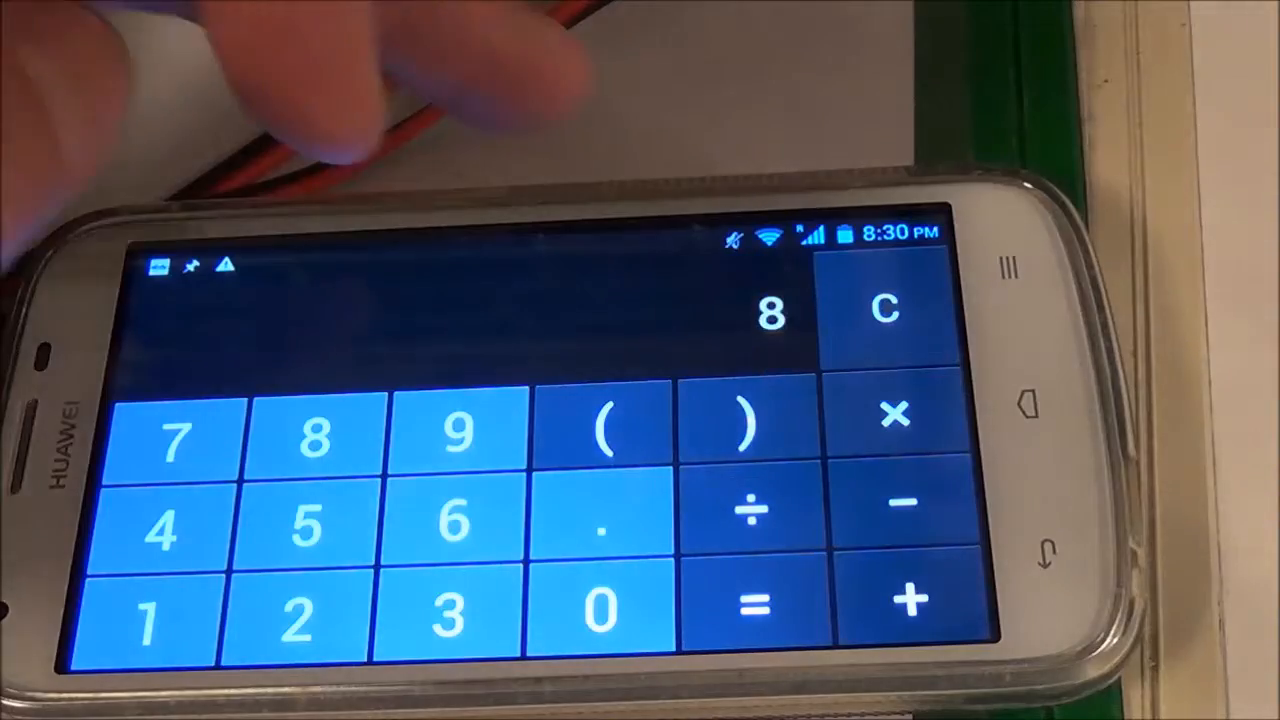
click(896, 414)
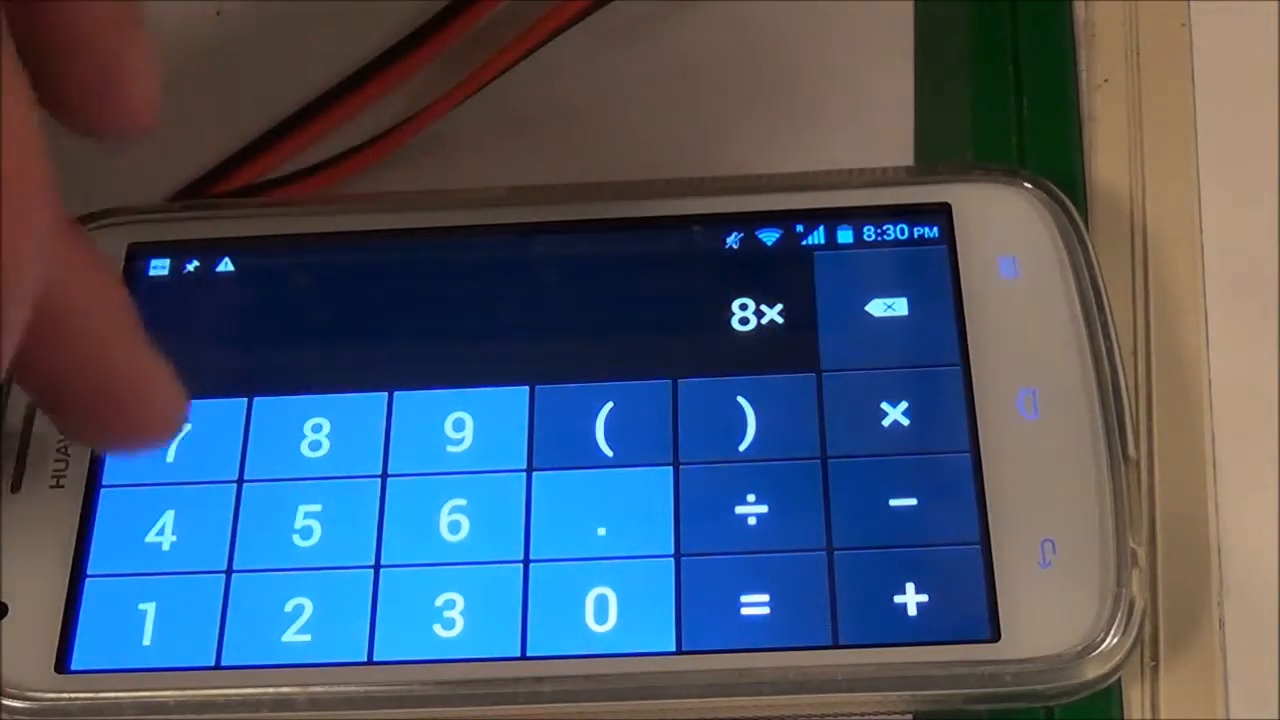
click(164, 436)
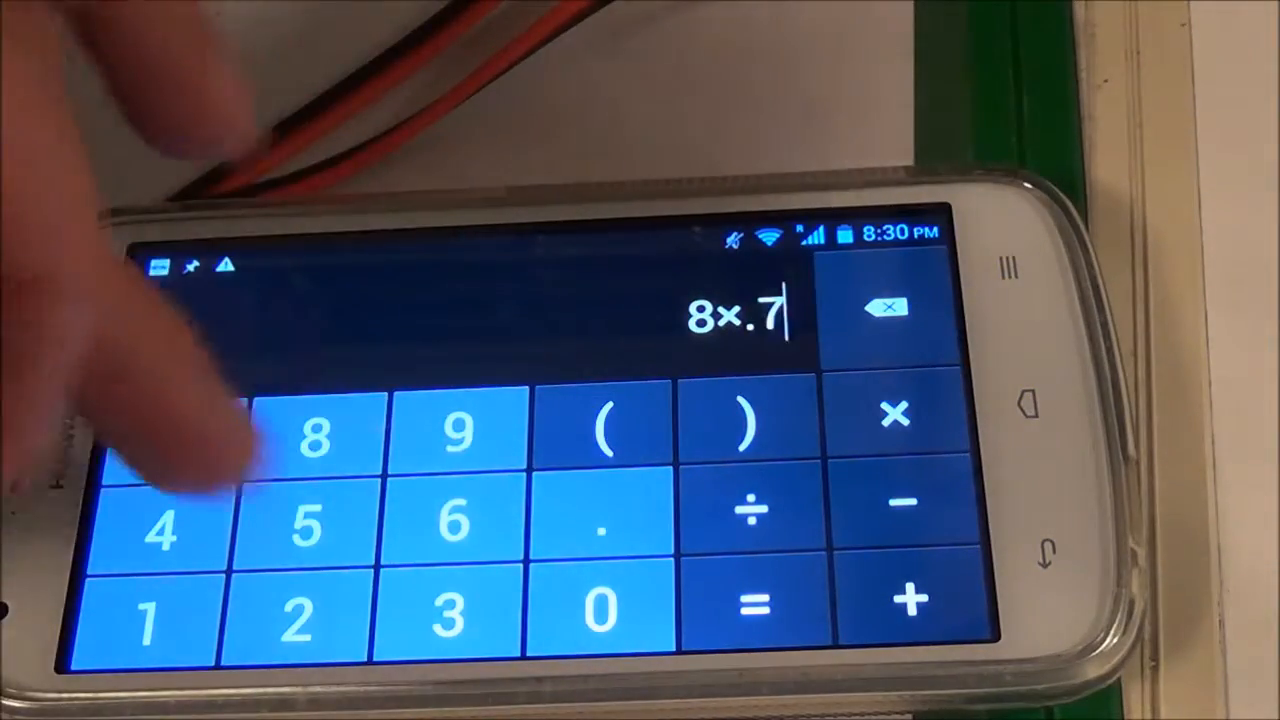
click(176, 420)
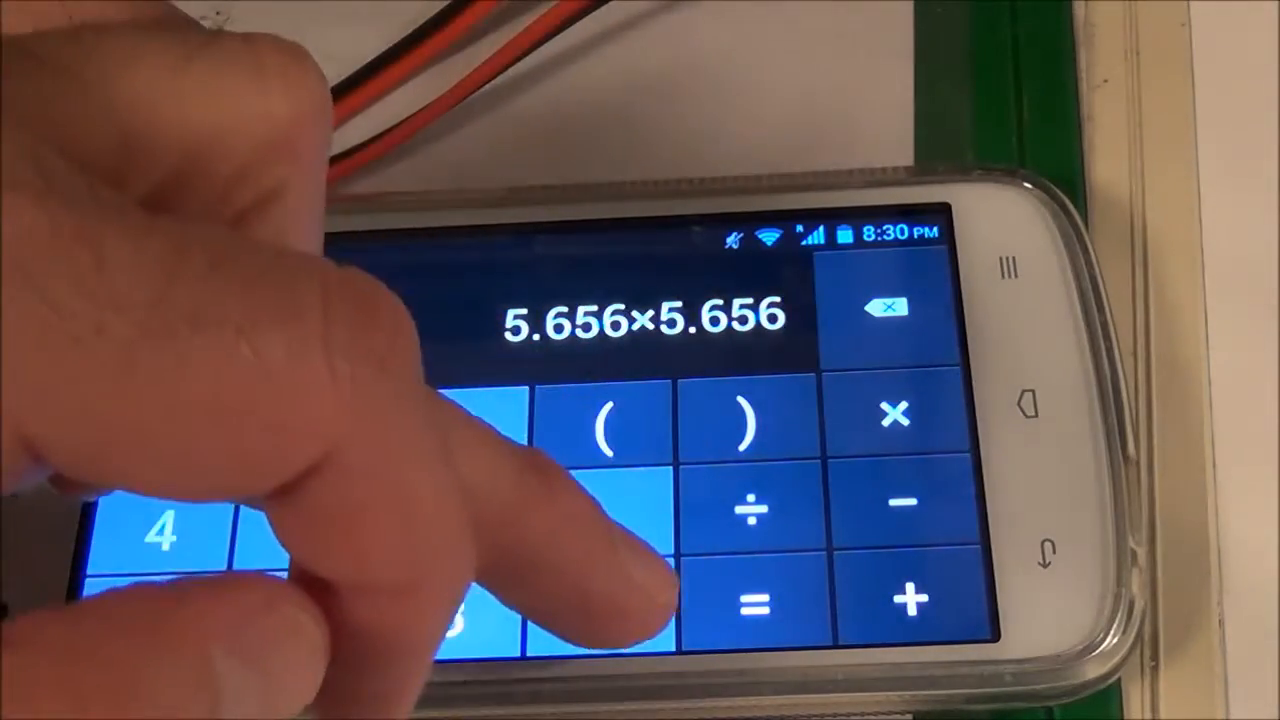
Square 5.656 to get 31.990336.
click(748, 600)
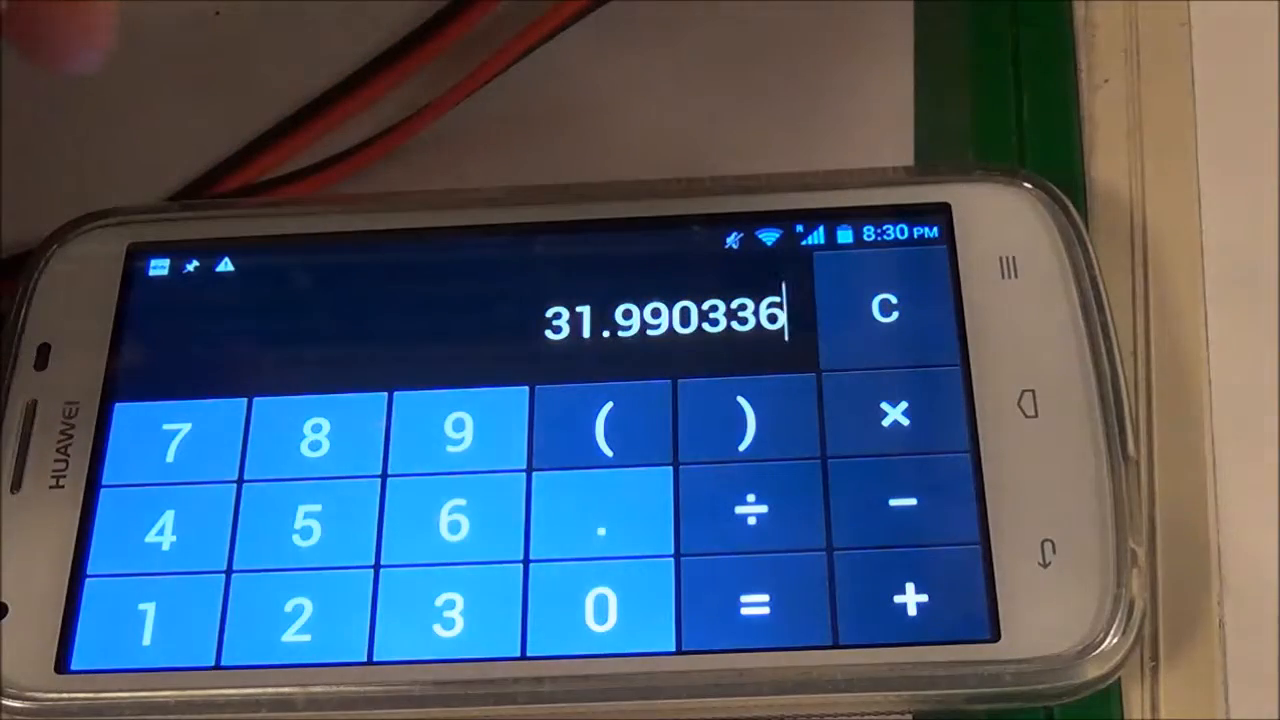